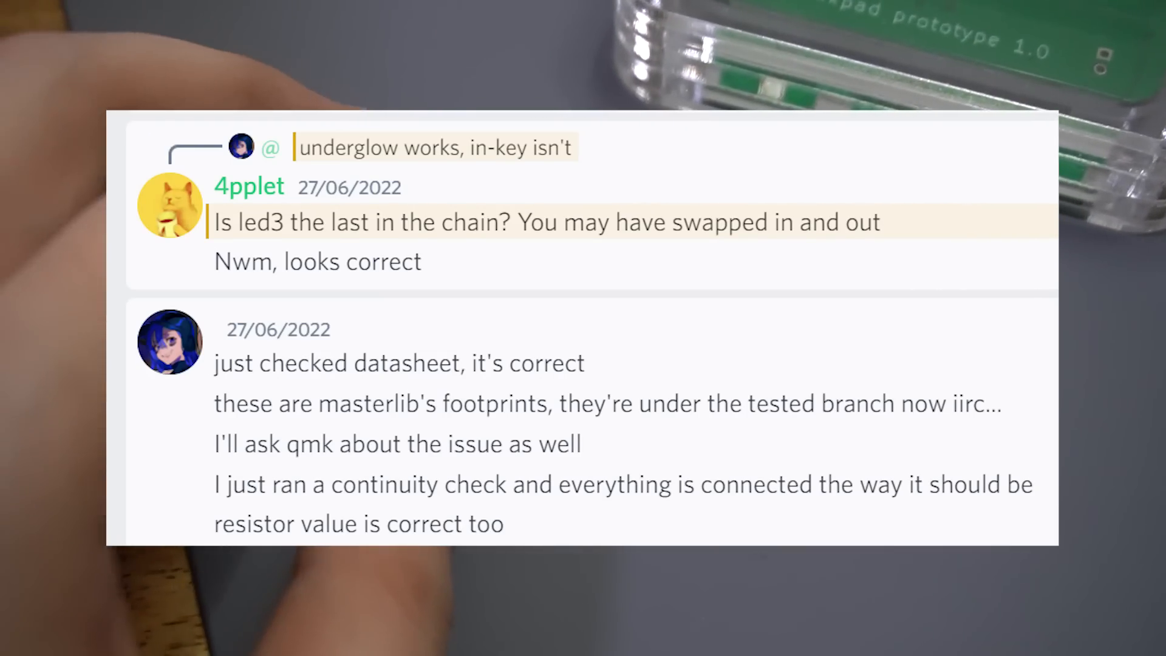
scroll(down, 3)
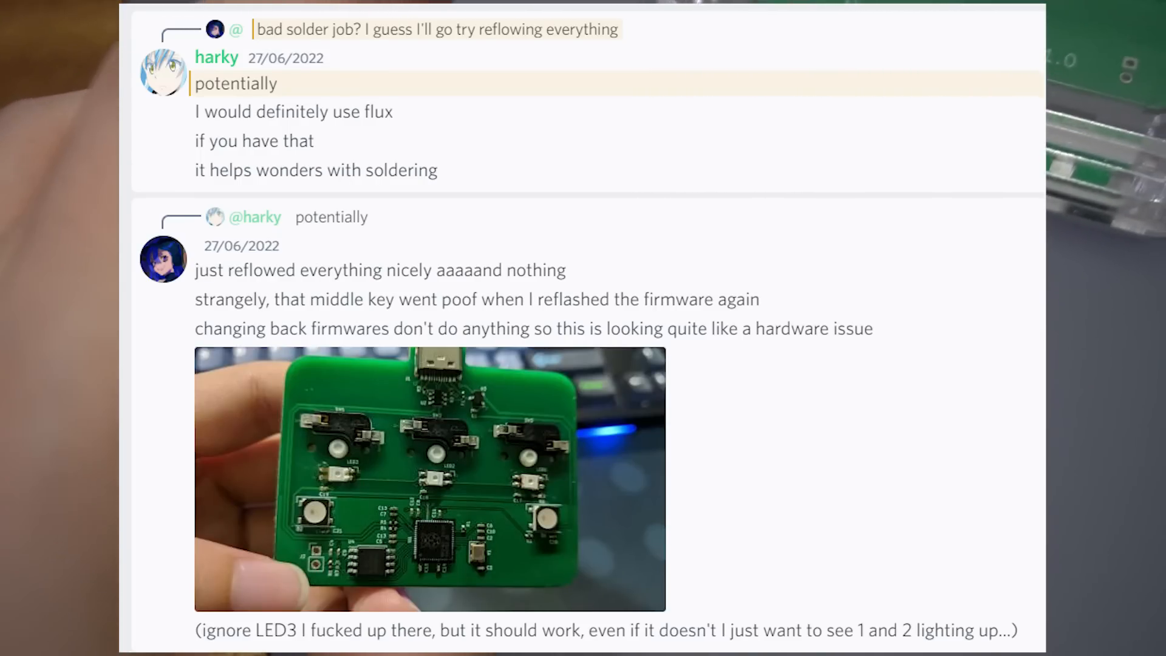
scroll(down, 3)
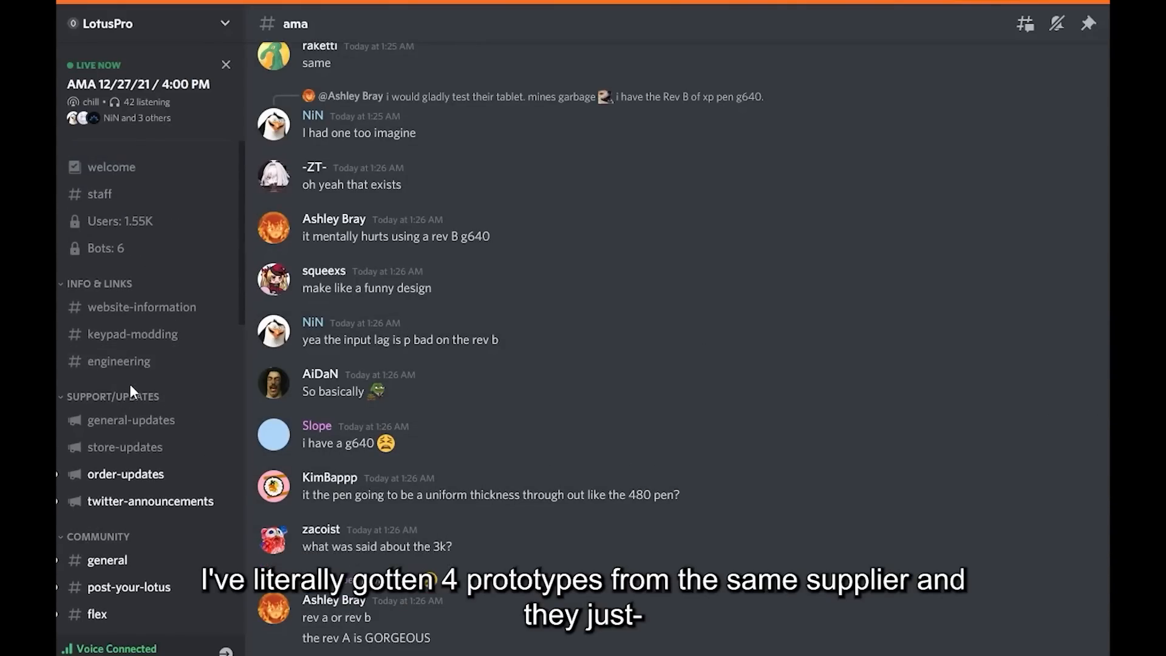
scroll(down, 3)
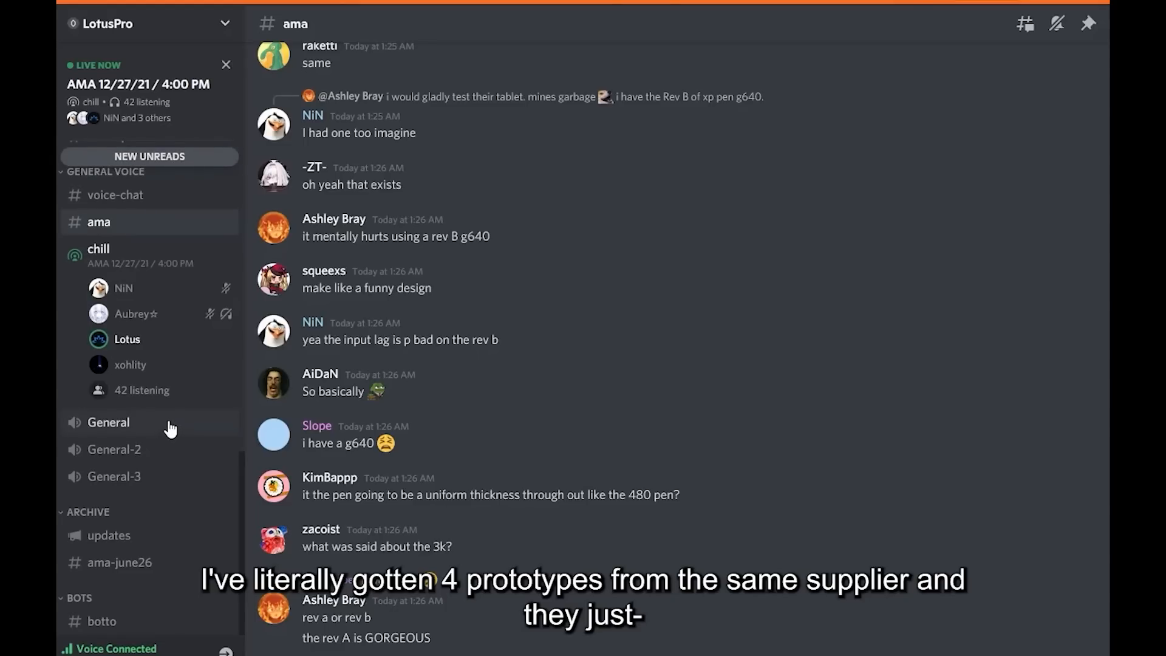
scroll(down, 3)
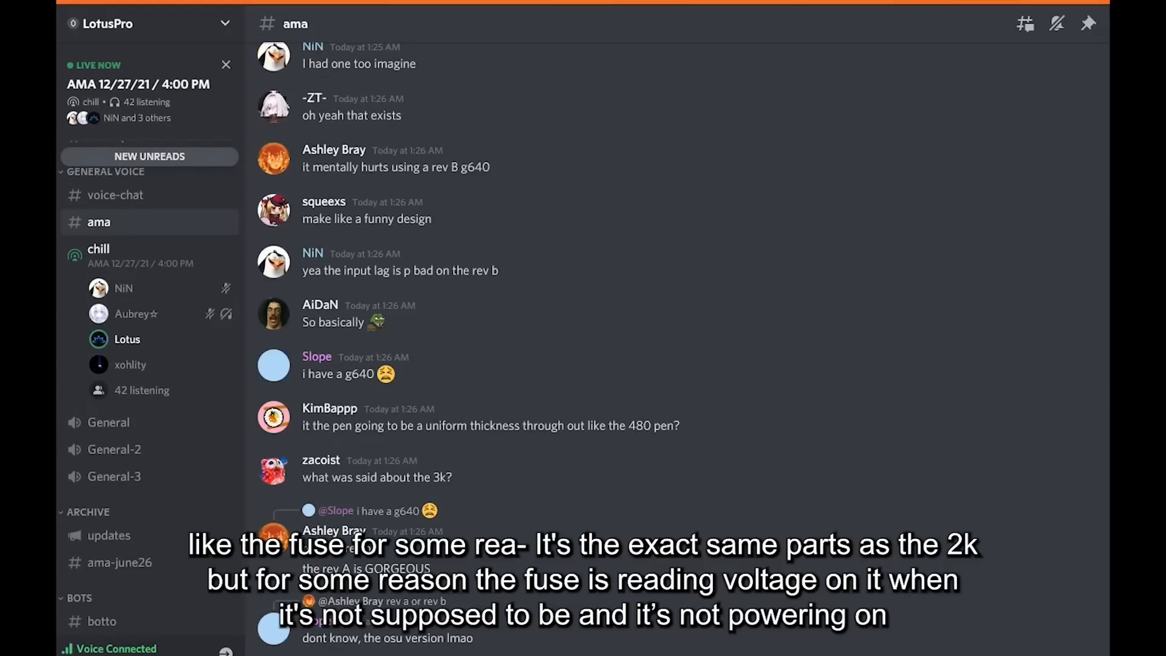
scroll(down, 3)
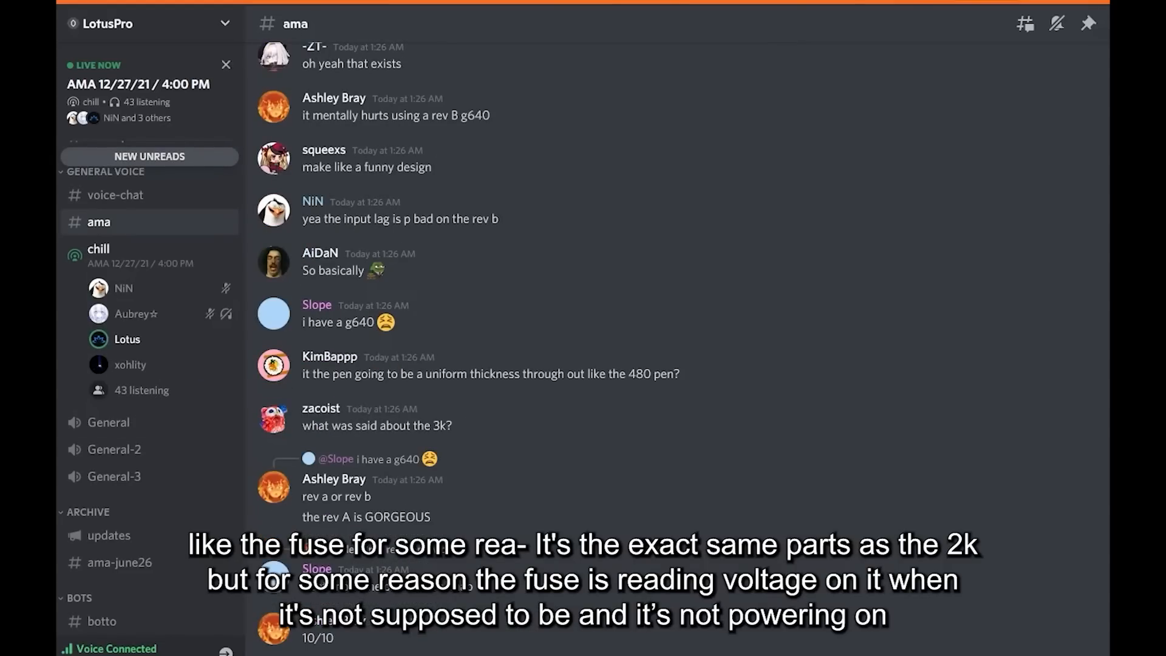
mouse_move(924, 491)
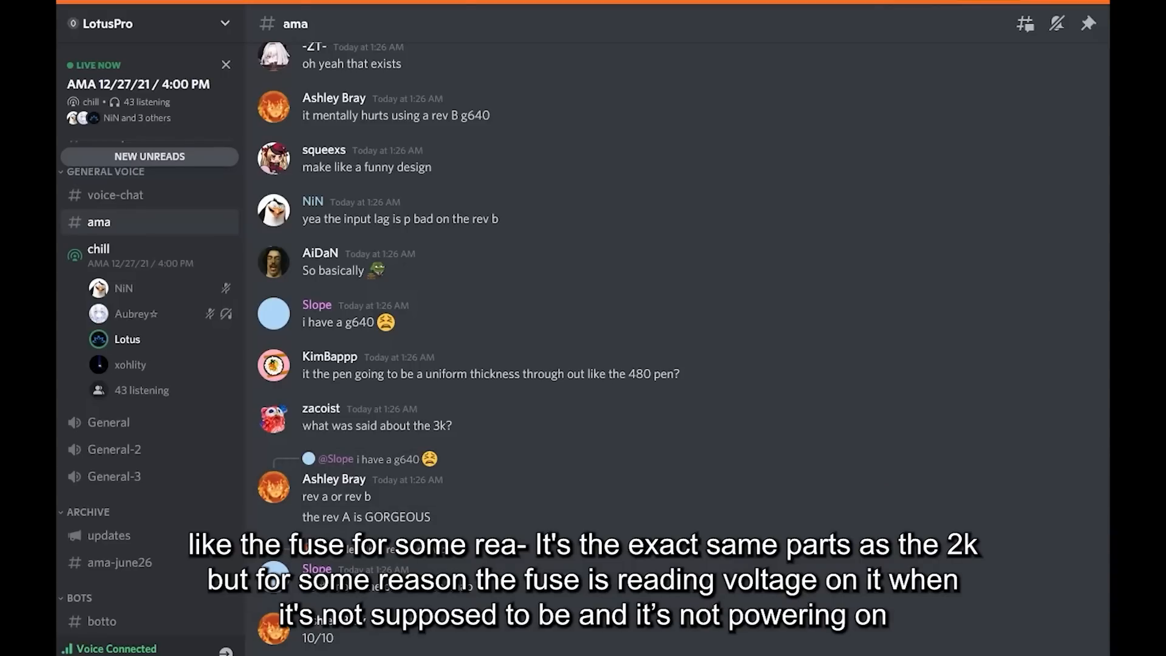
mouse_move(894, 640)
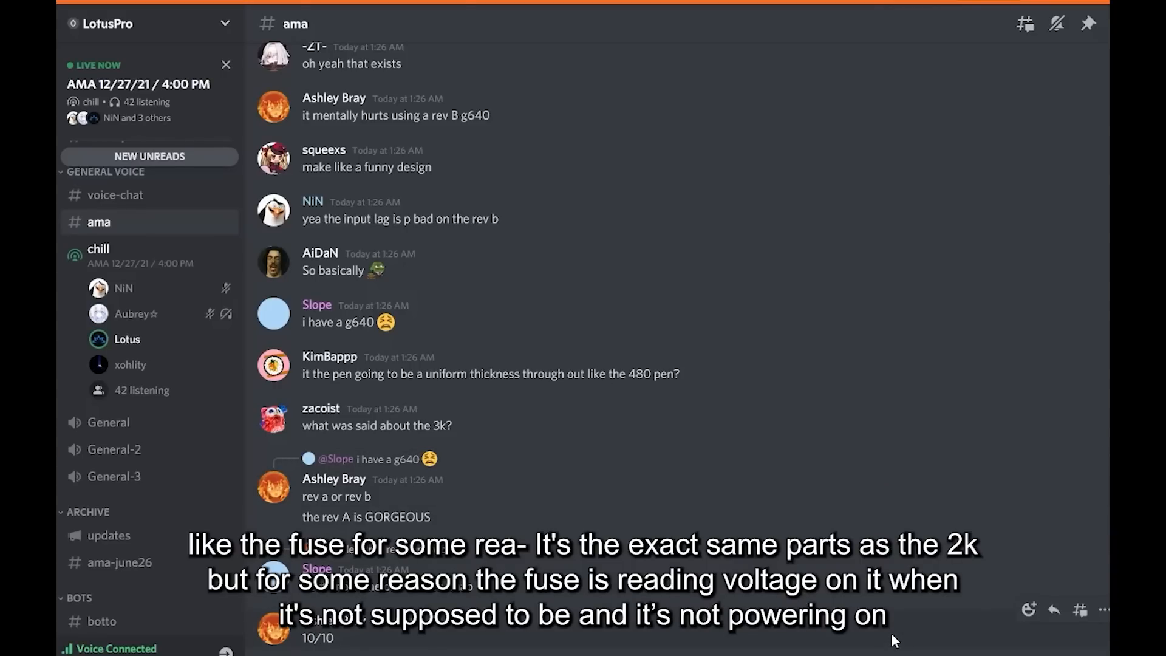
scroll(down, 3)
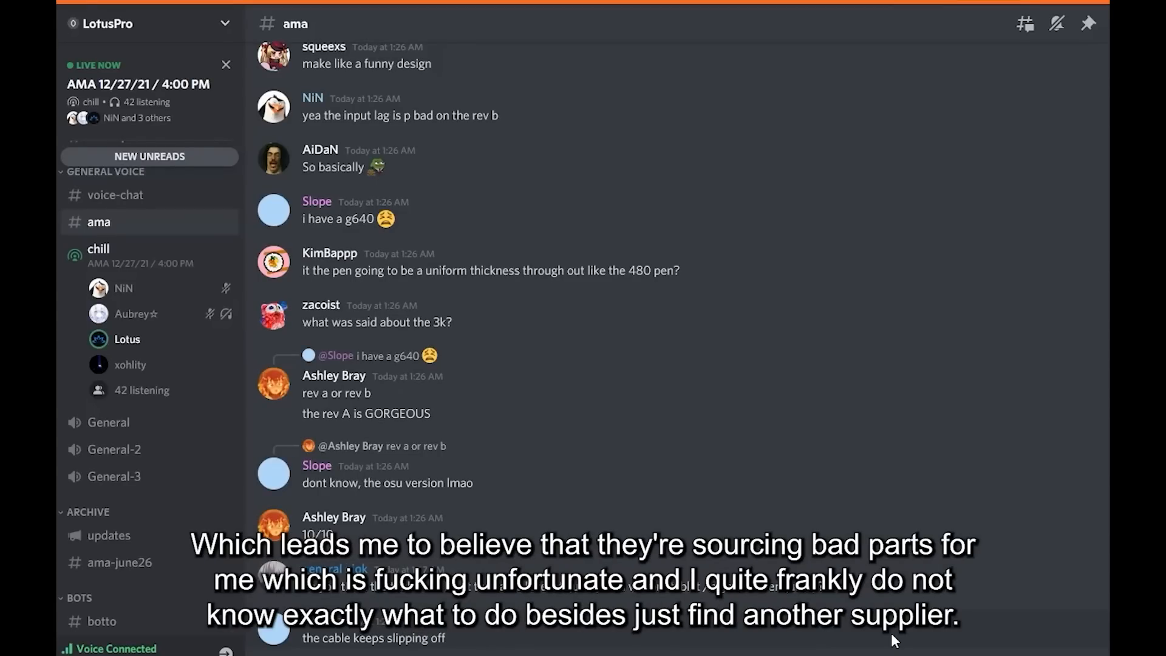
mouse_move(268, 639)
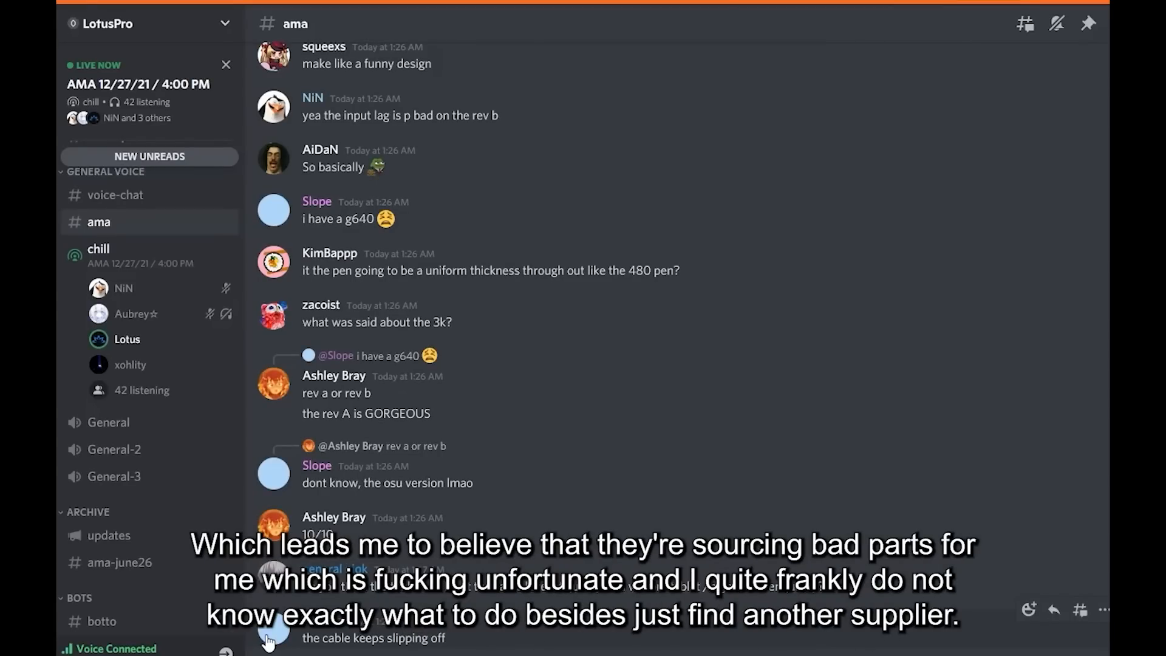
scroll(down, 3)
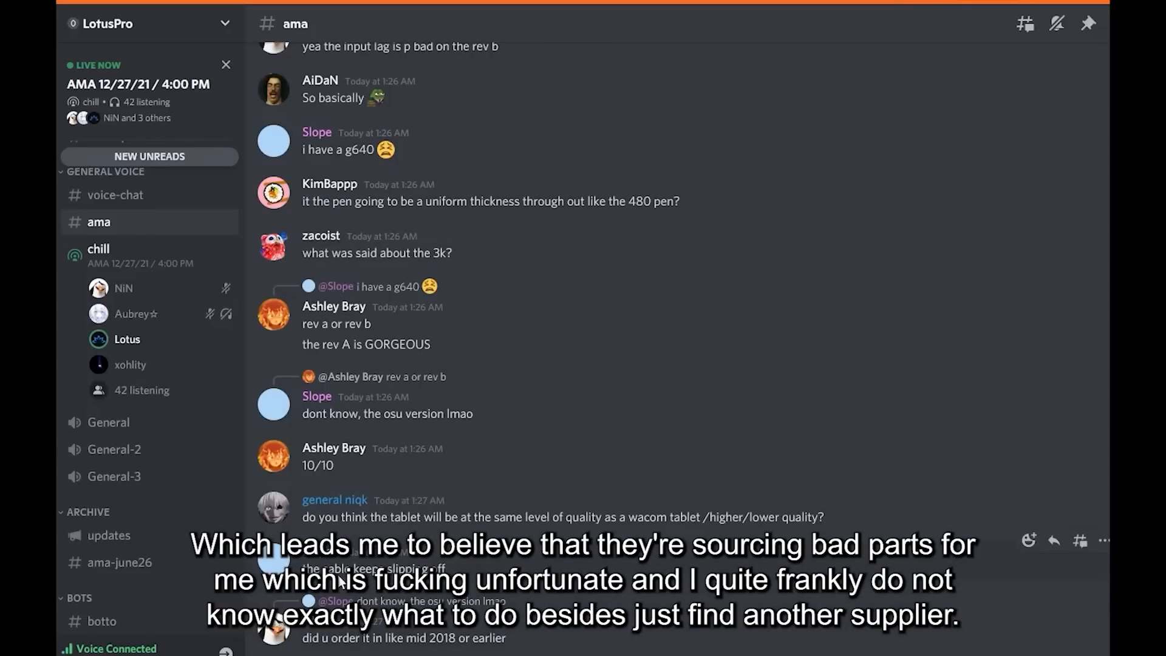